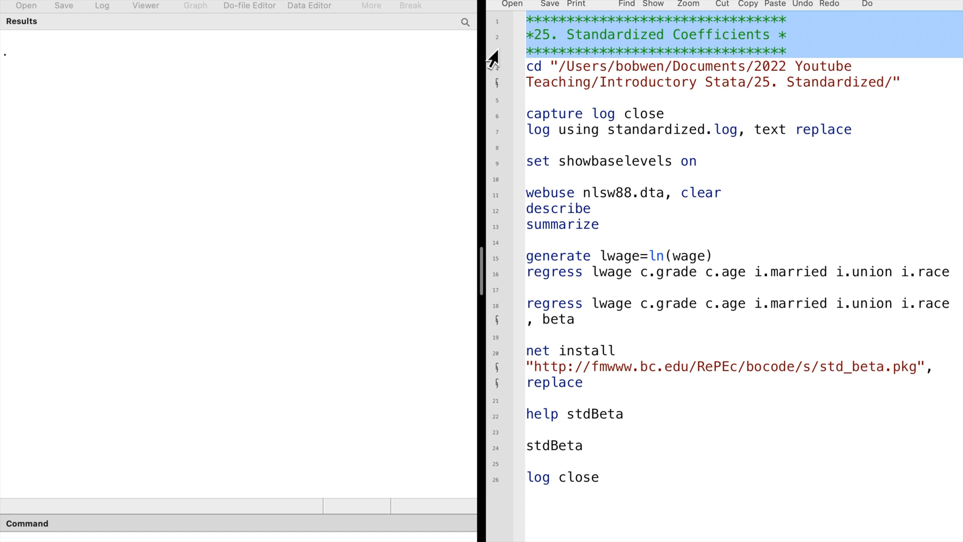
mouse_move(496, 66)
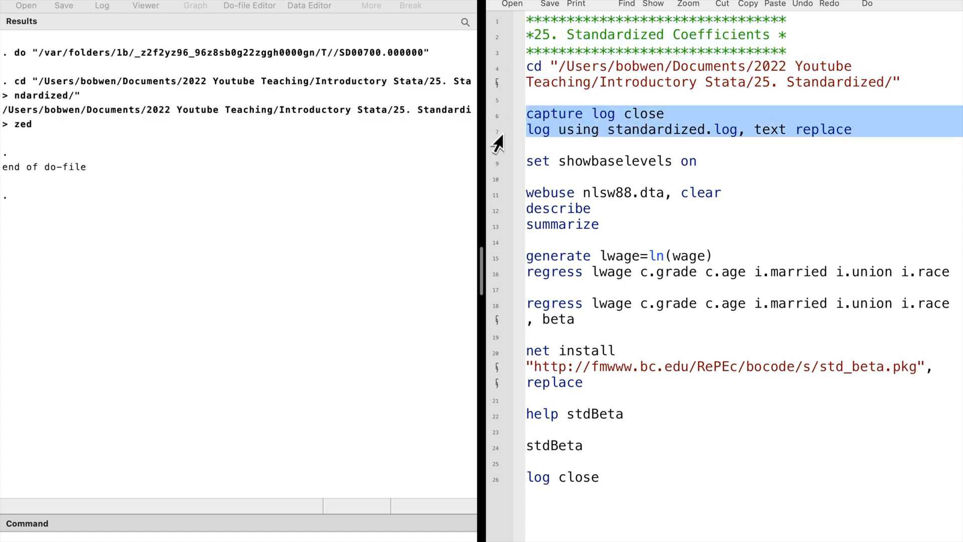
Run the cd line to switch Stata's working directory to the 25. Standardized folder
left_click(867, 5)
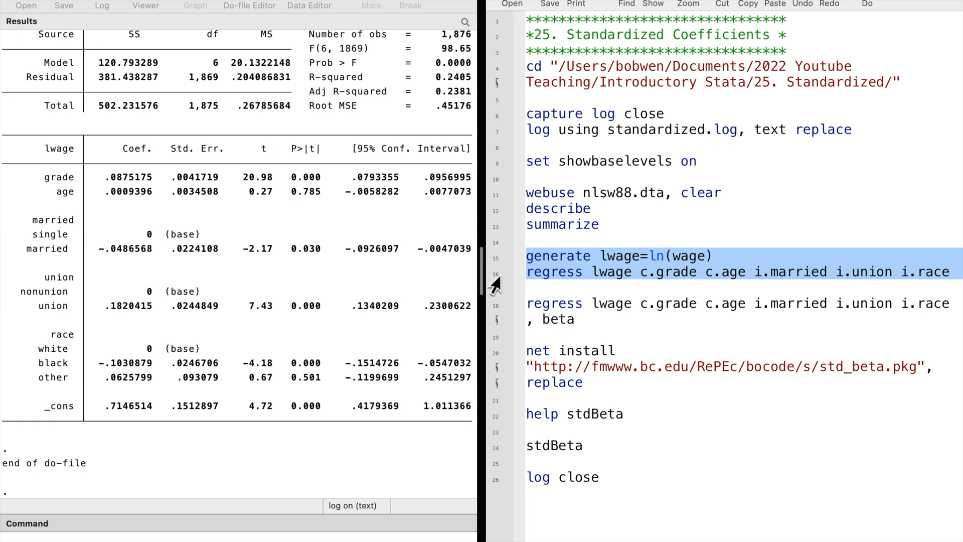
mouse_move(159, 208)
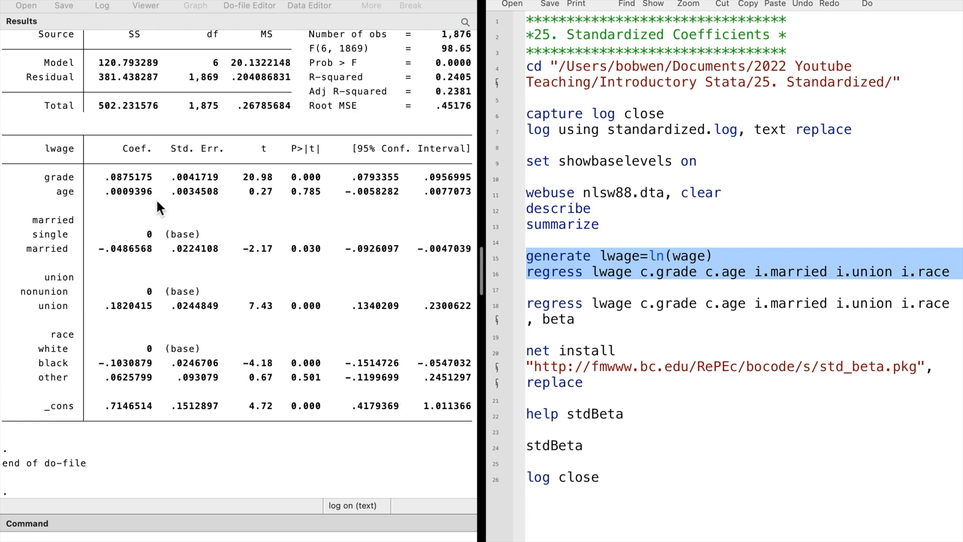
mouse_move(120, 306)
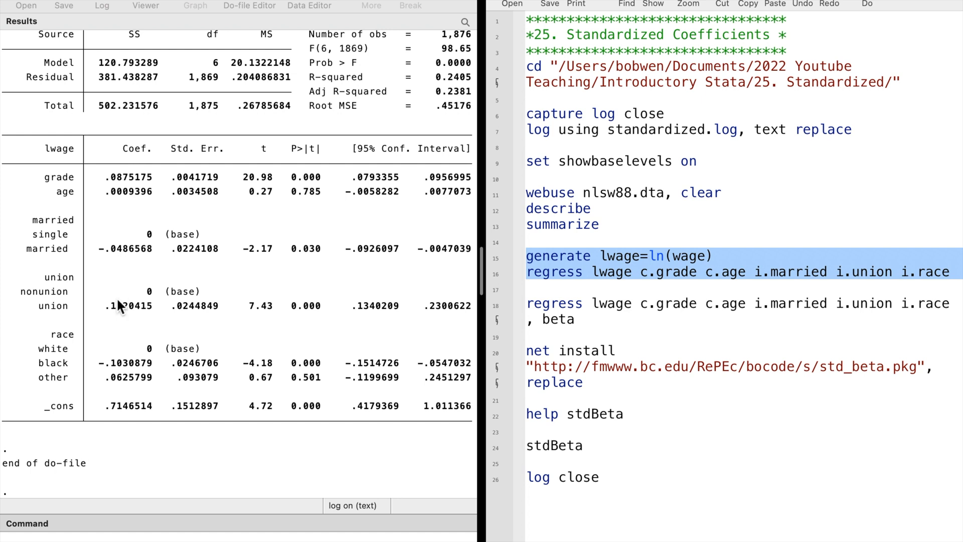
mouse_move(118, 317)
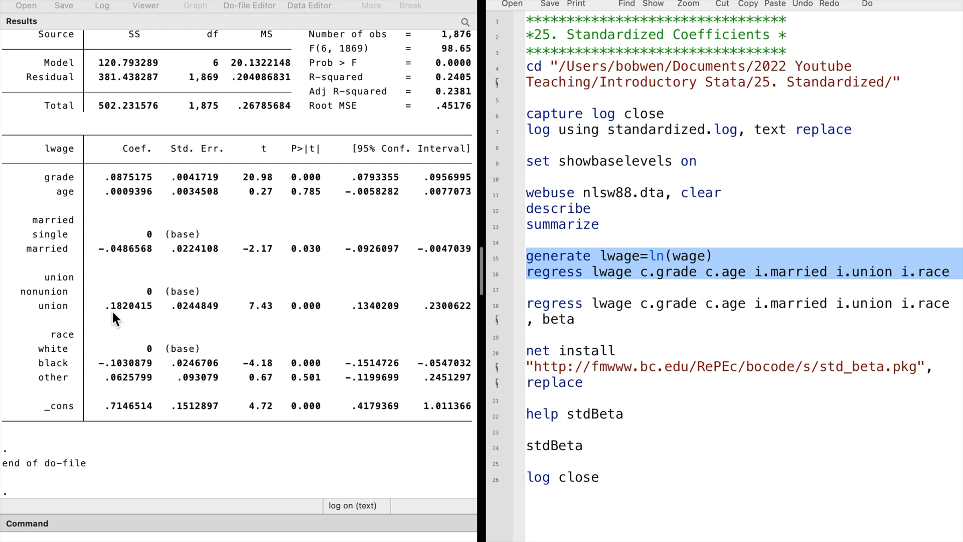
mouse_move(120, 317)
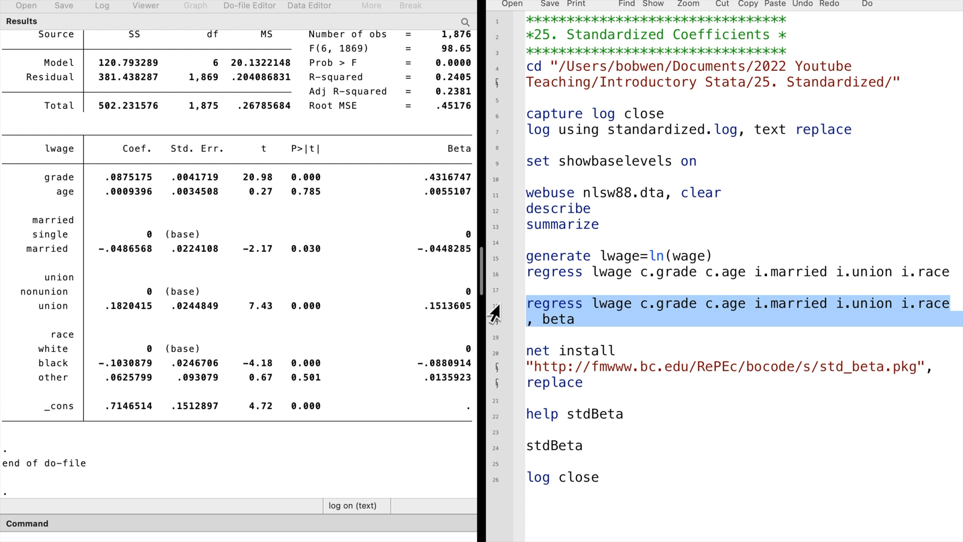
mouse_move(433, 176)
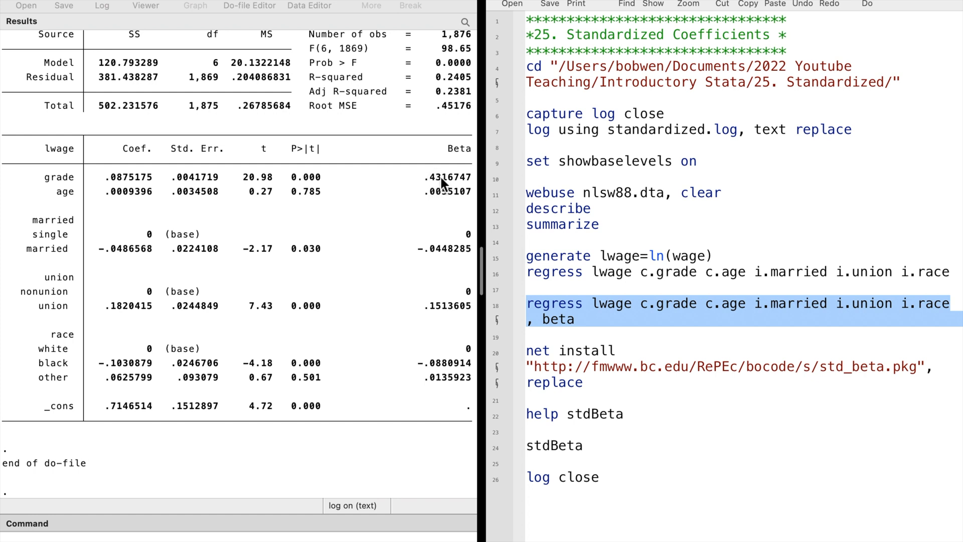
mouse_move(426, 220)
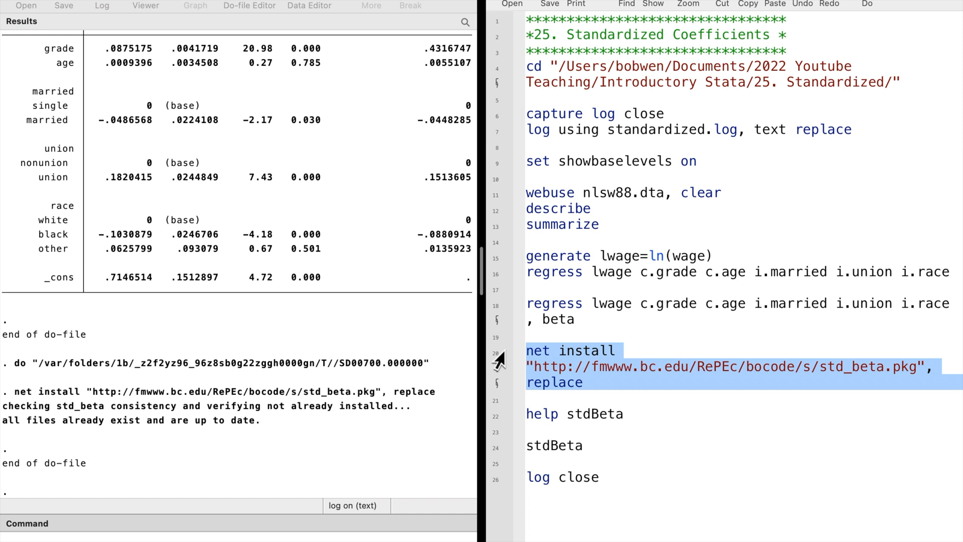
mouse_move(508, 404)
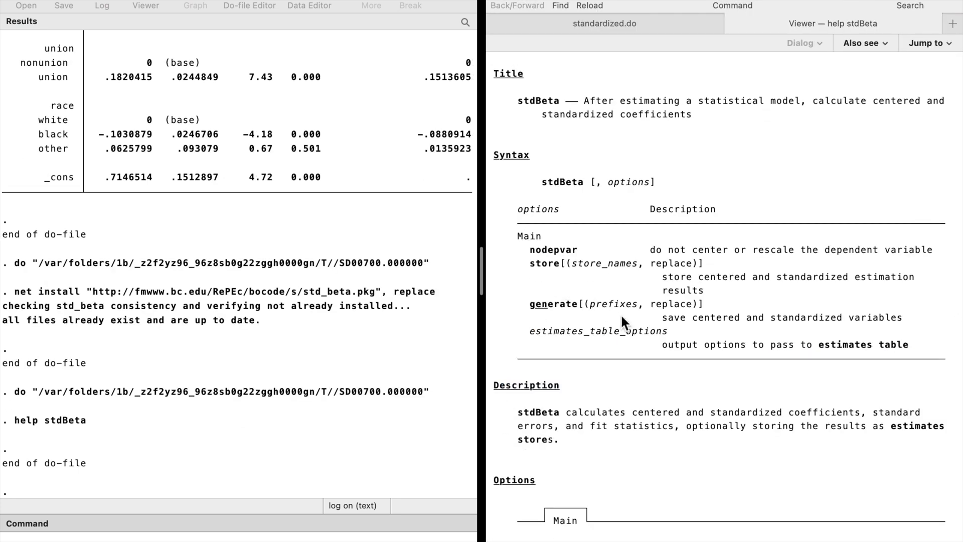
mouse_move(664, 162)
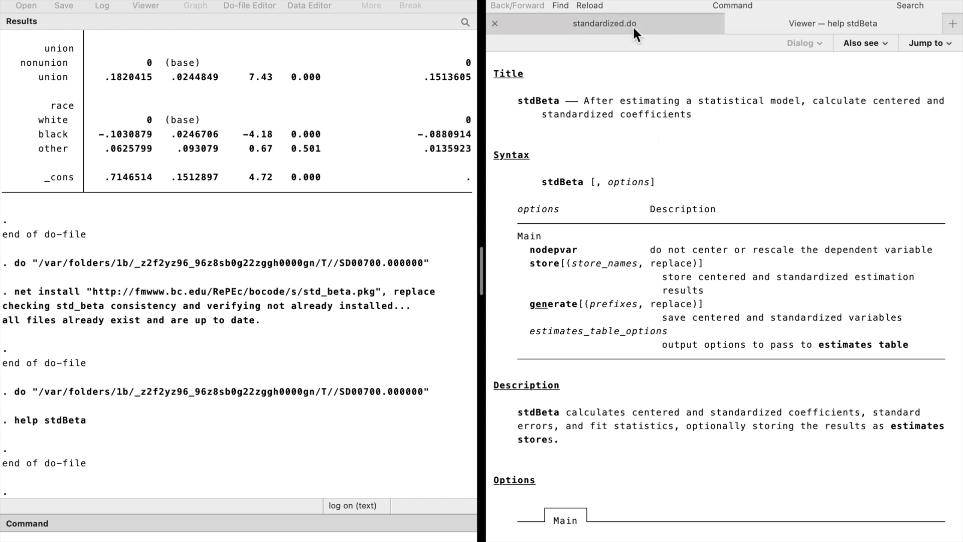
Return to standardized.do and run stdBeta for original, centered and standardized coefficients
left_click(605, 23)
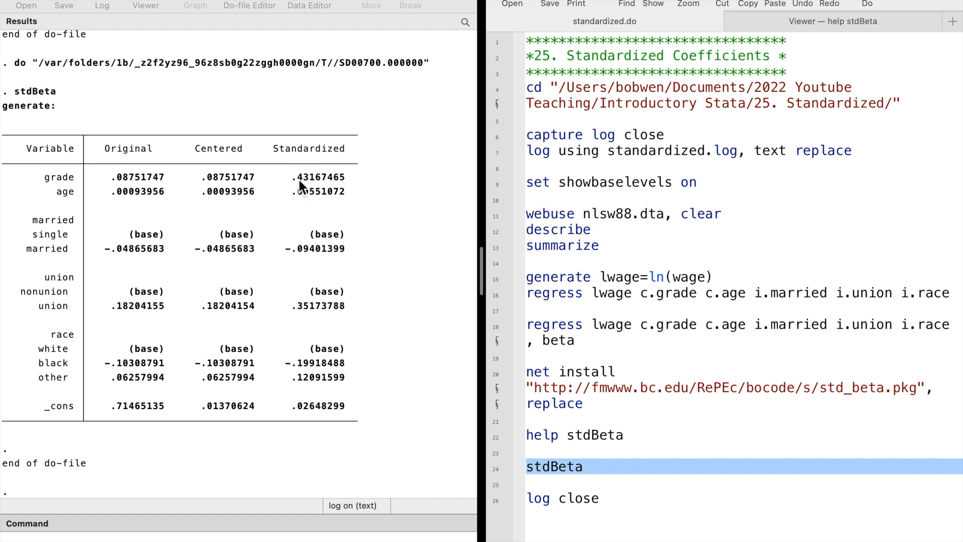
mouse_move(302, 183)
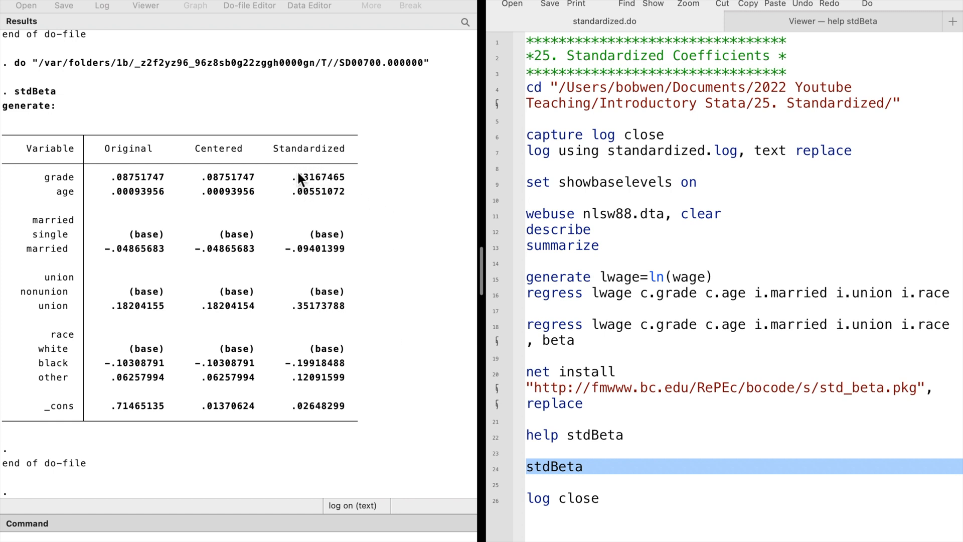
mouse_move(359, 205)
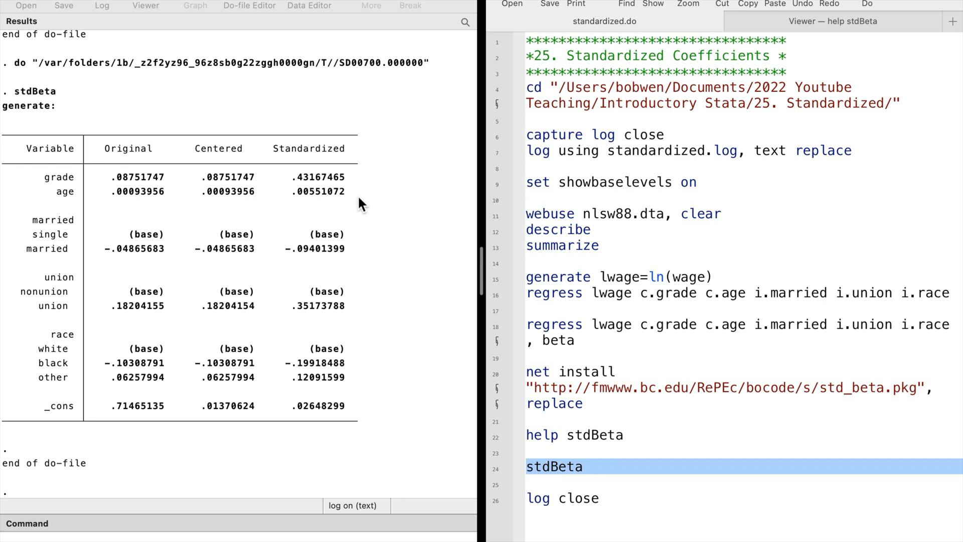